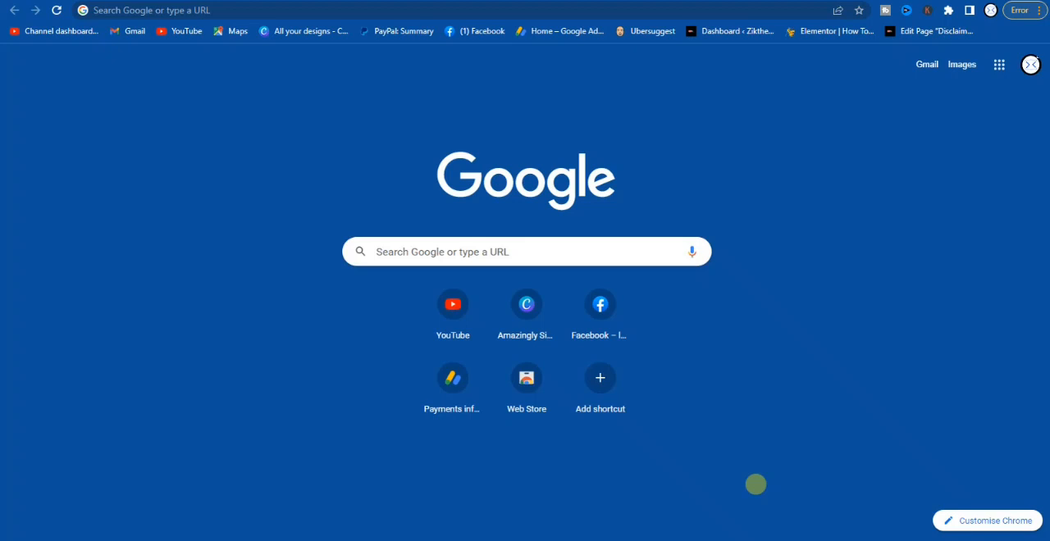
mouse_move(620, 392)
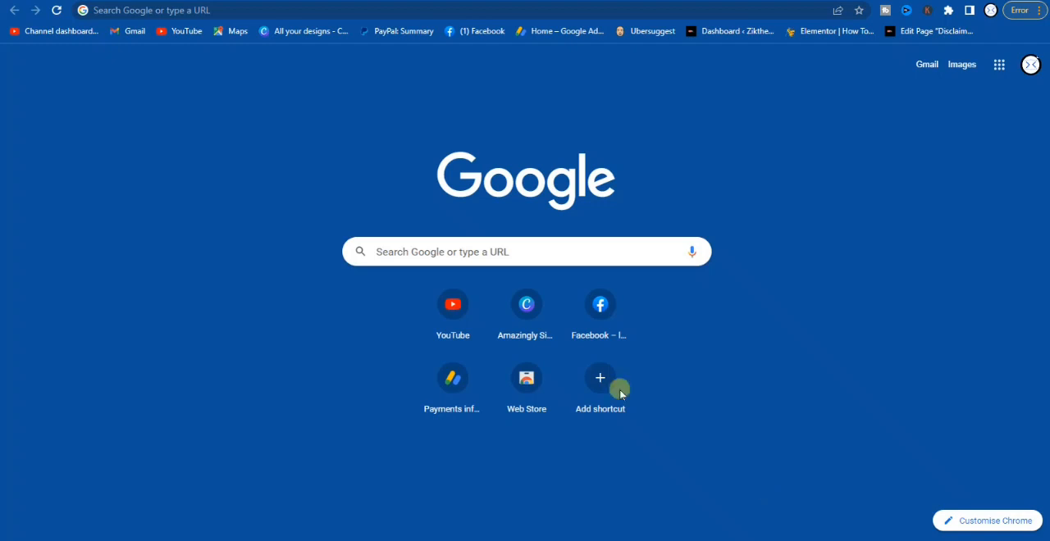
mouse_move(286, 138)
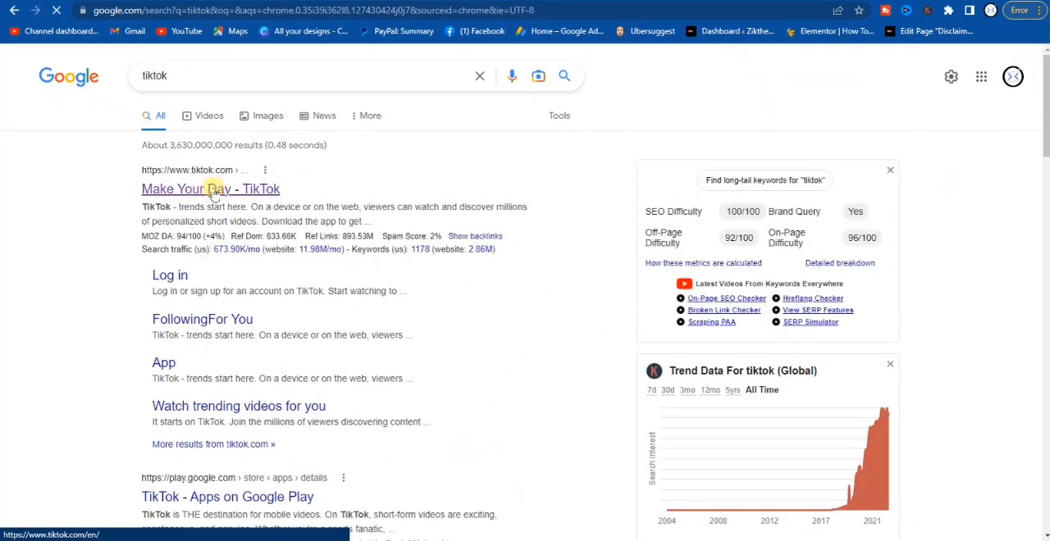
Open the 'Make Your Day - TikTok' result so the For You feed loads.
click(210, 188)
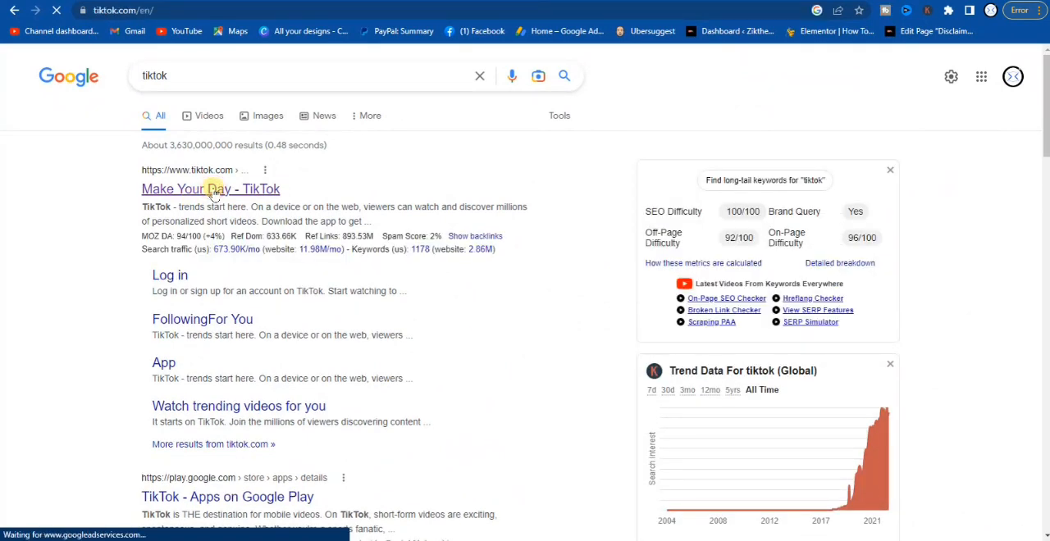
click(209, 189)
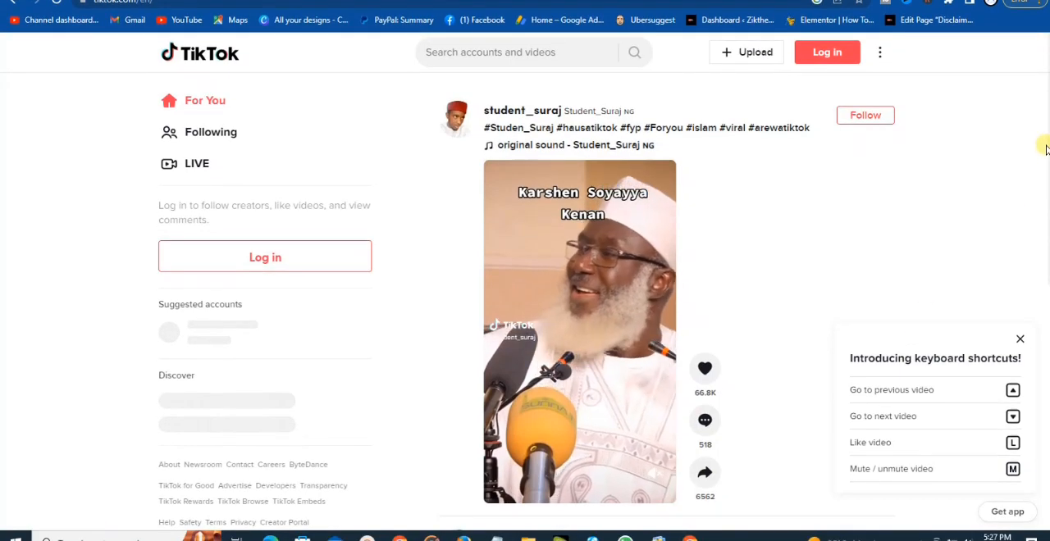
Scroll the feed to daddygo_1's 'Pos wahala' video, play its opening seconds and pause it.
scroll(down, 3)
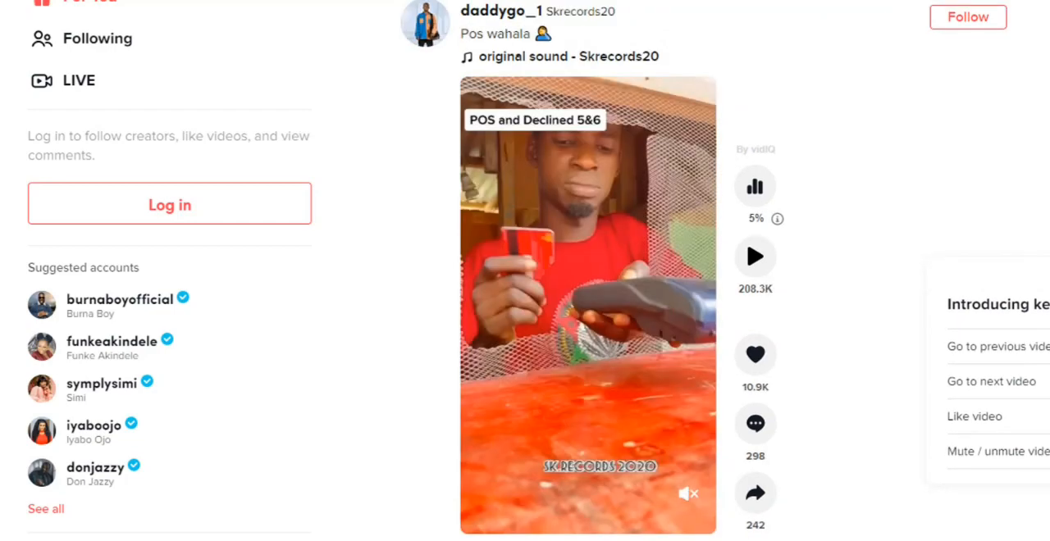
click(587, 309)
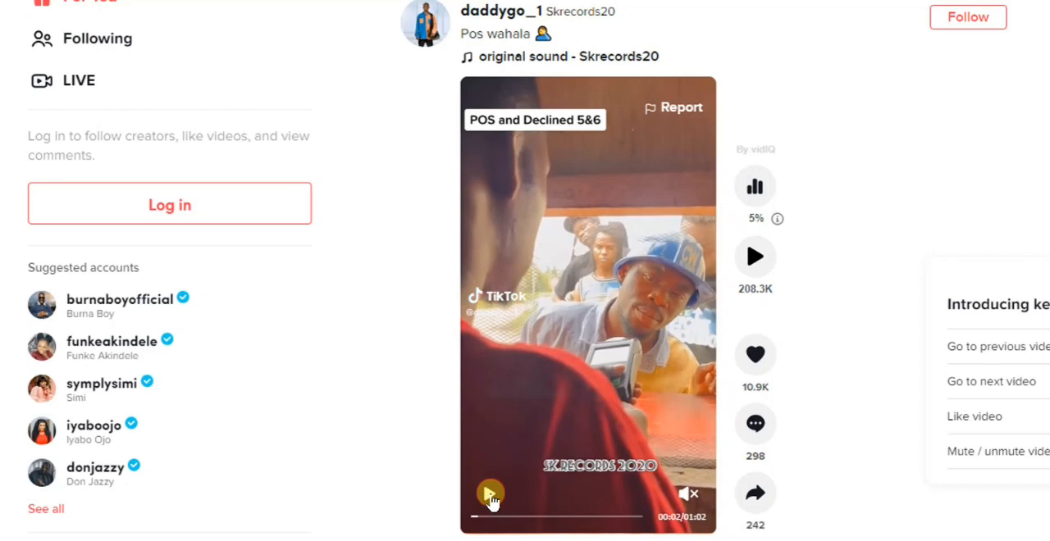
click(488, 494)
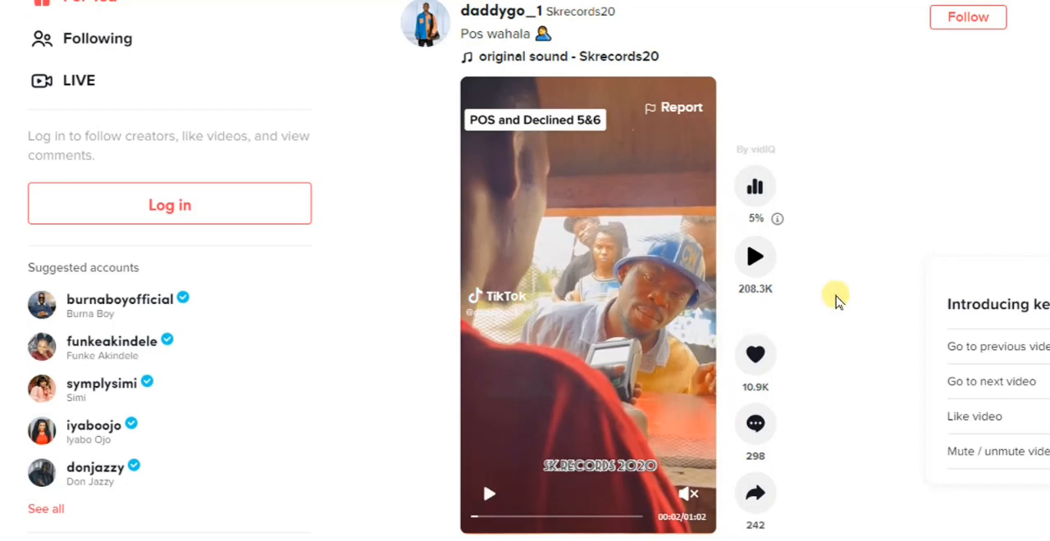
mouse_move(458, 270)
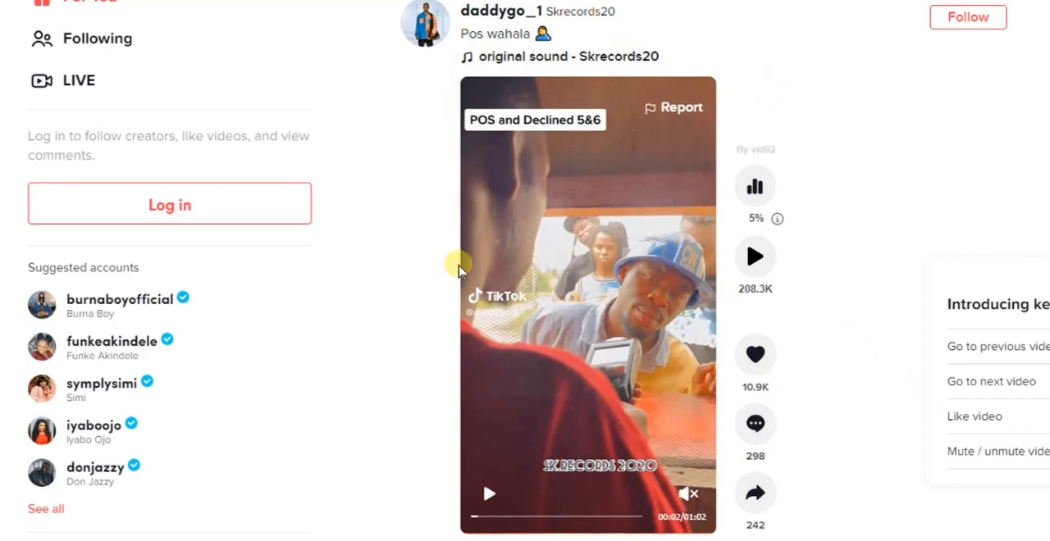
mouse_move(506, 146)
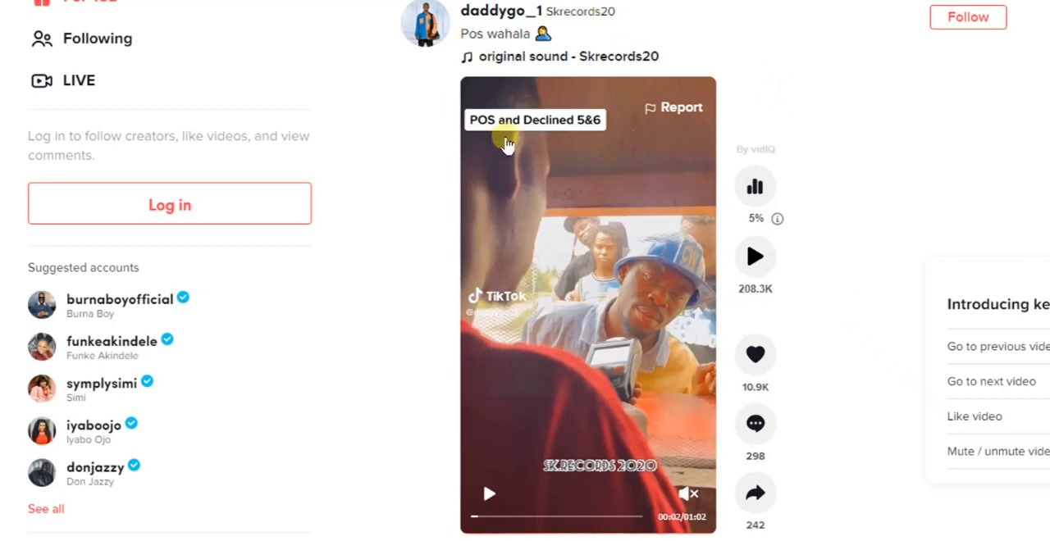
click(755, 492)
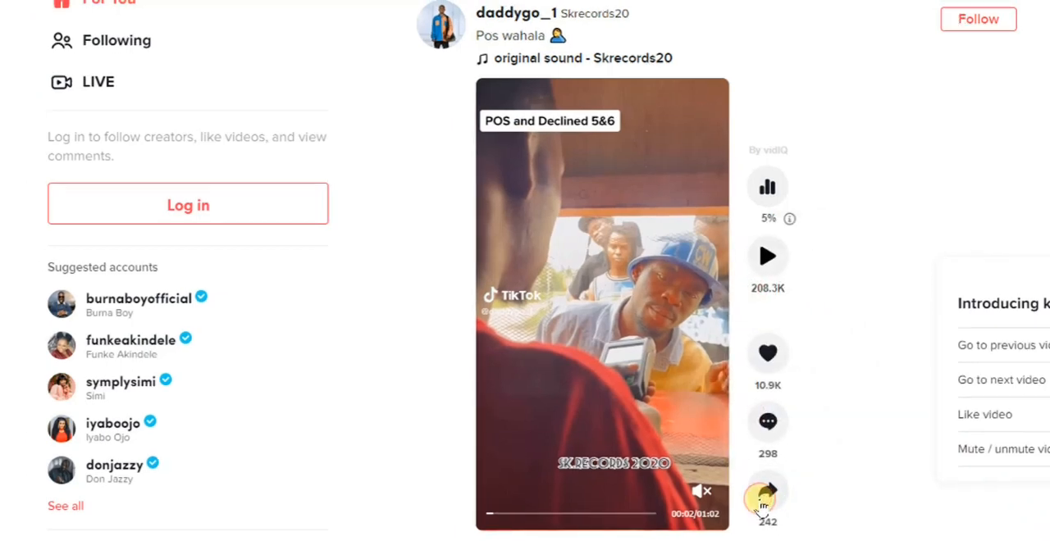
Share the 'Pos wahala' video using the Share to Facebook option.
click(768, 495)
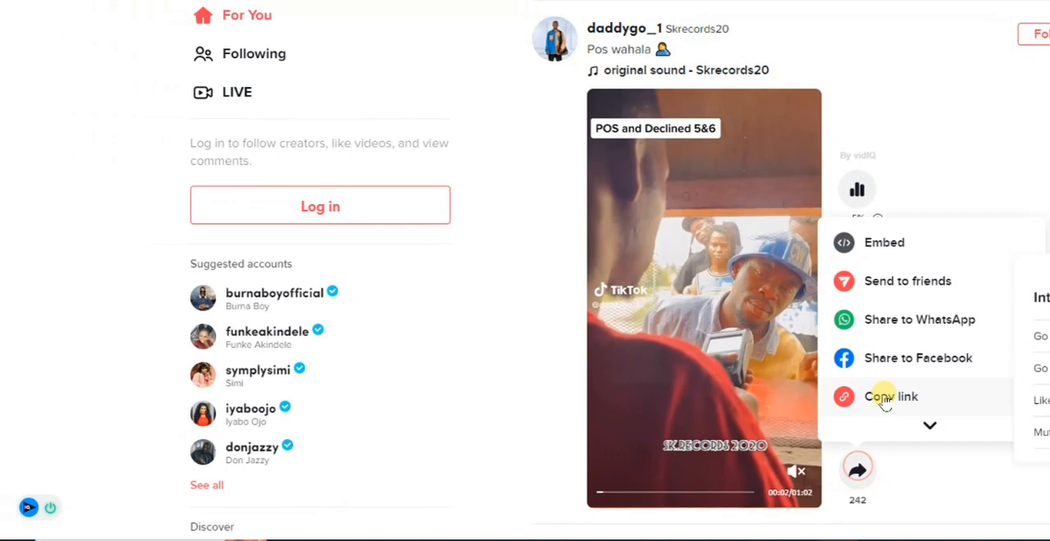
mouse_move(913, 320)
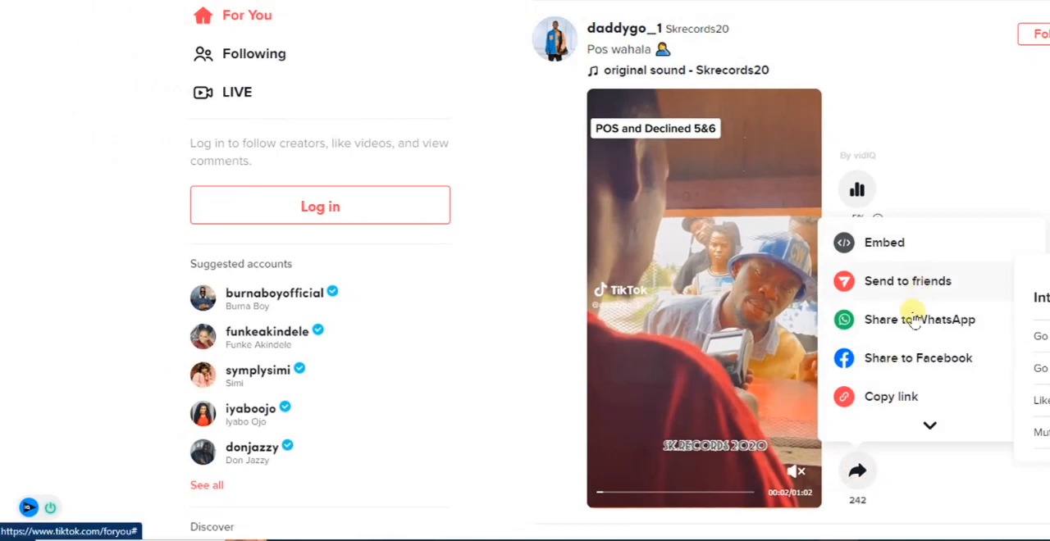
mouse_move(901, 364)
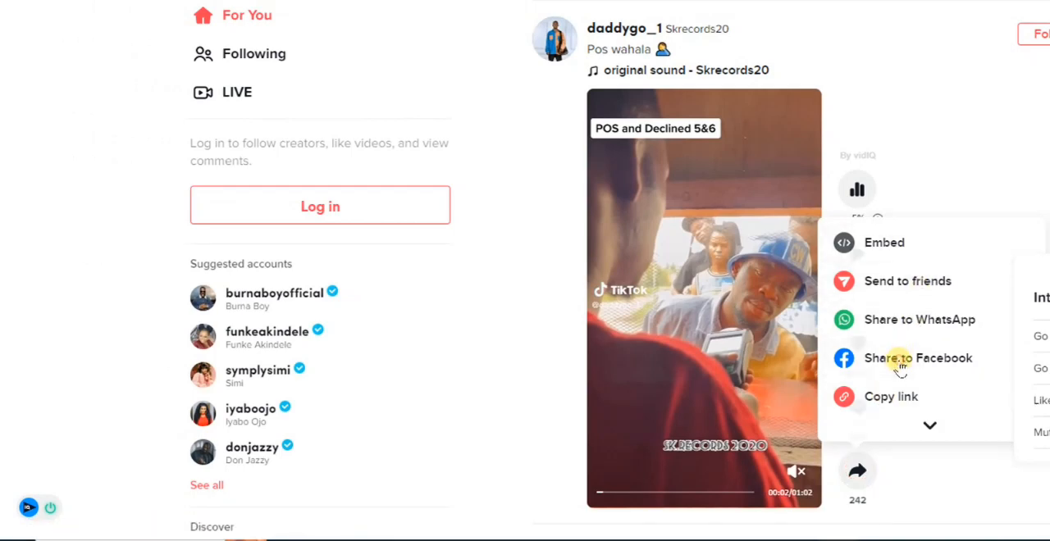
click(917, 358)
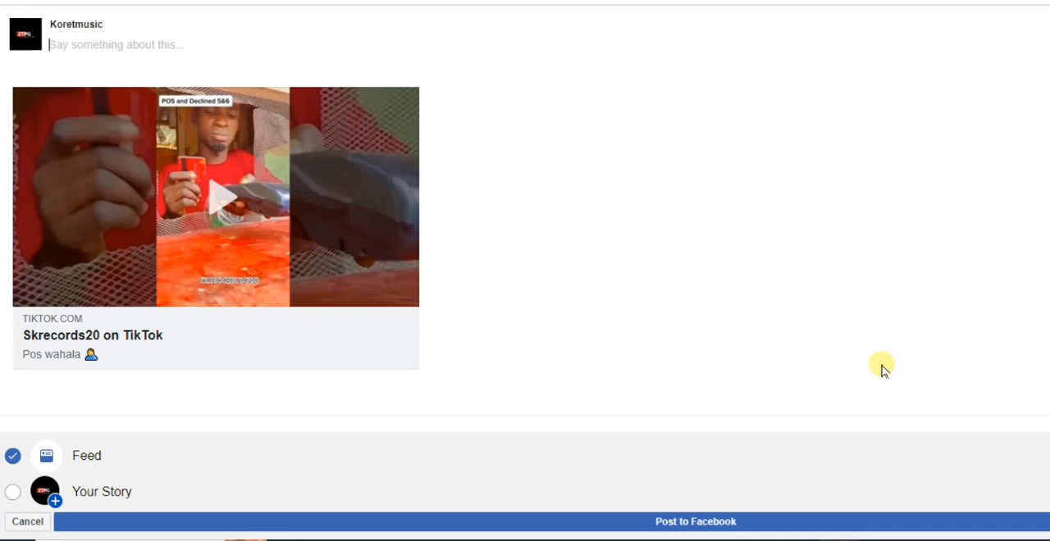
mouse_move(14, 456)
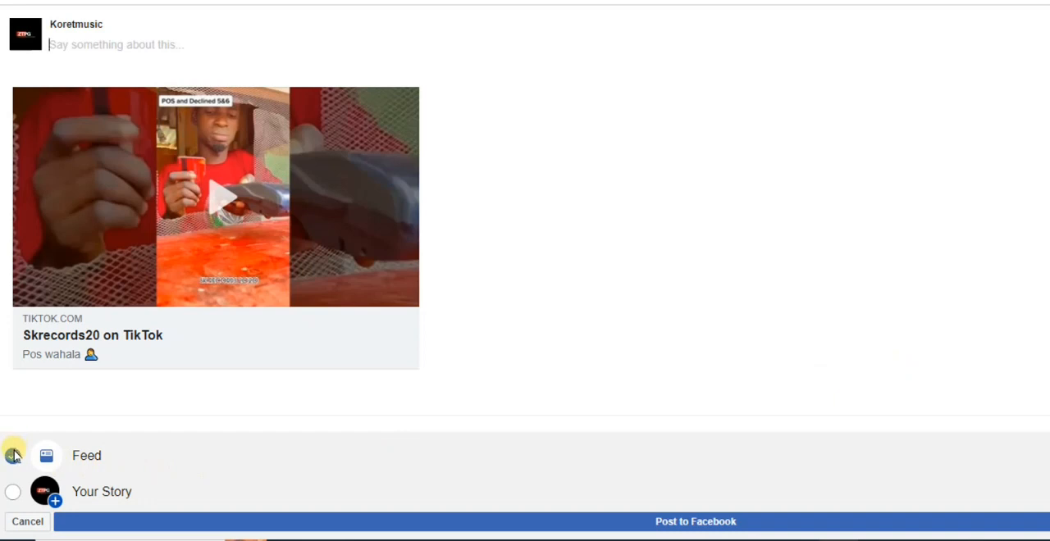
Target the share at Your Story instead of Feed and post it to Facebook.
click(13, 456)
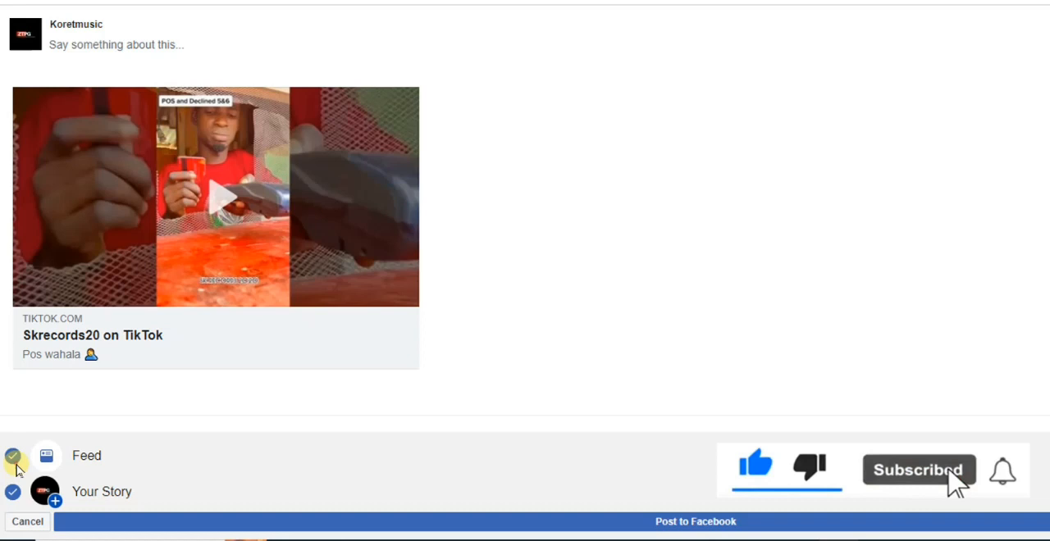
click(13, 456)
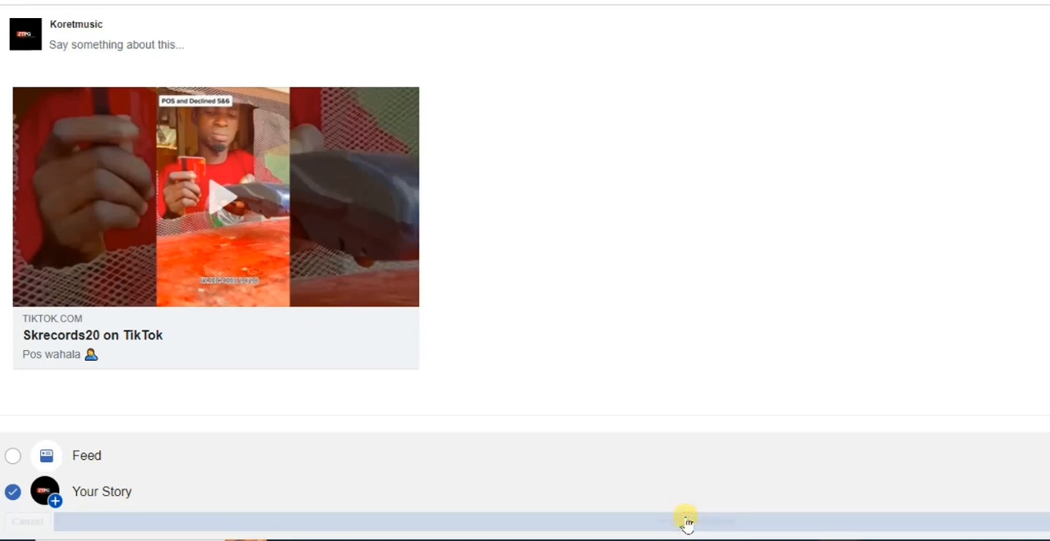
click(696, 521)
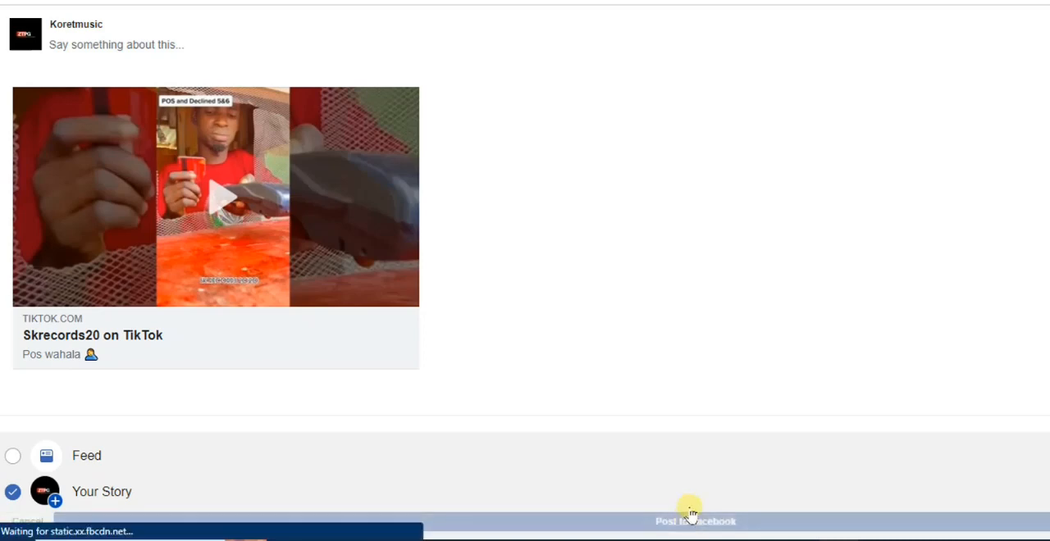
Finish publishing so the Facebook home page shows the Koretmusic story in the Stories tray.
click(696, 522)
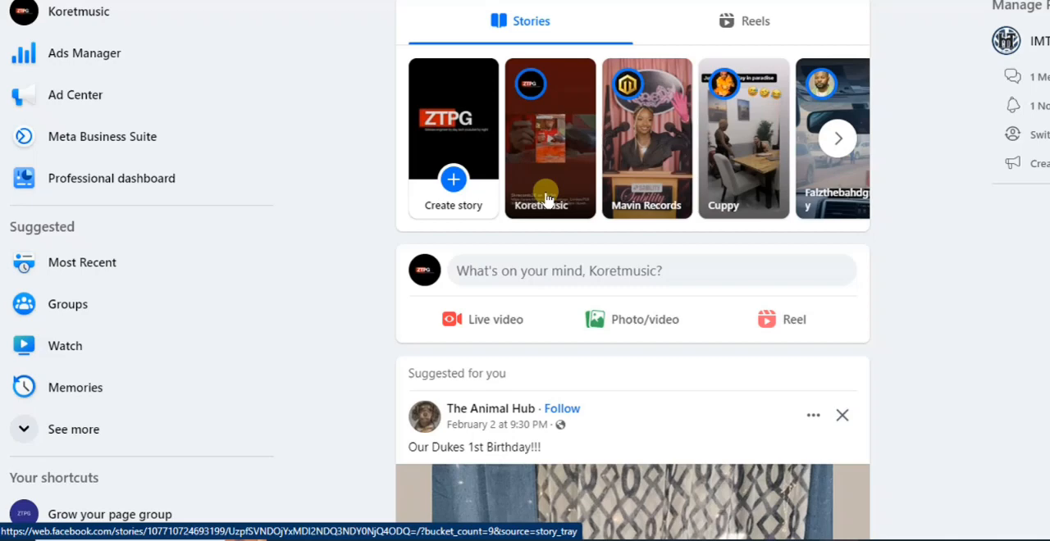
mouse_move(575, 141)
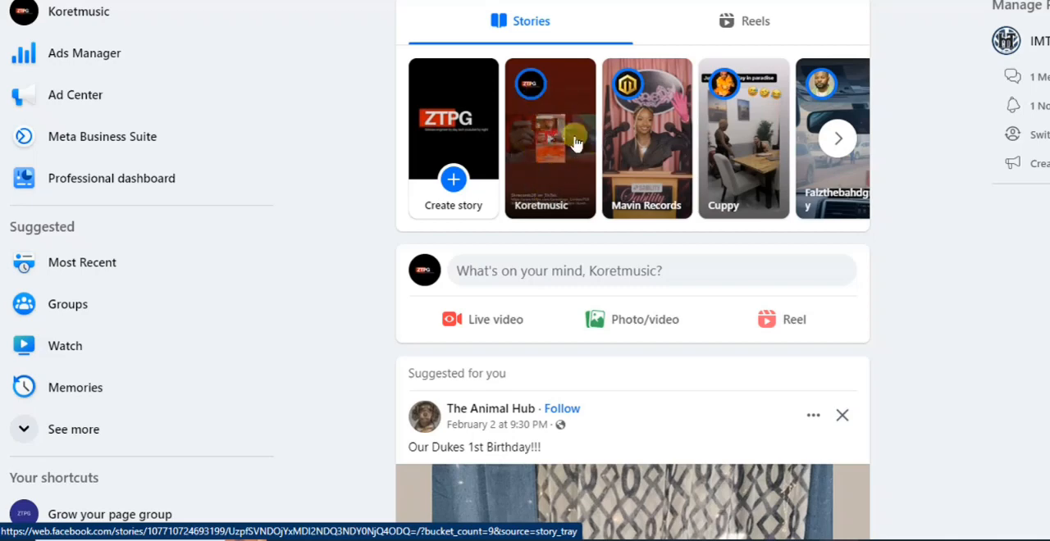
mouse_move(550, 118)
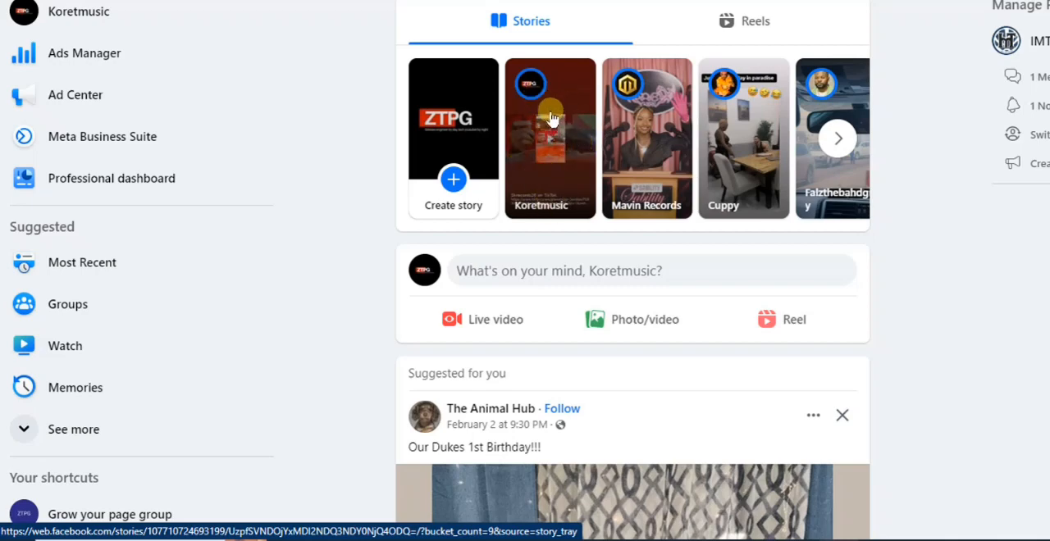